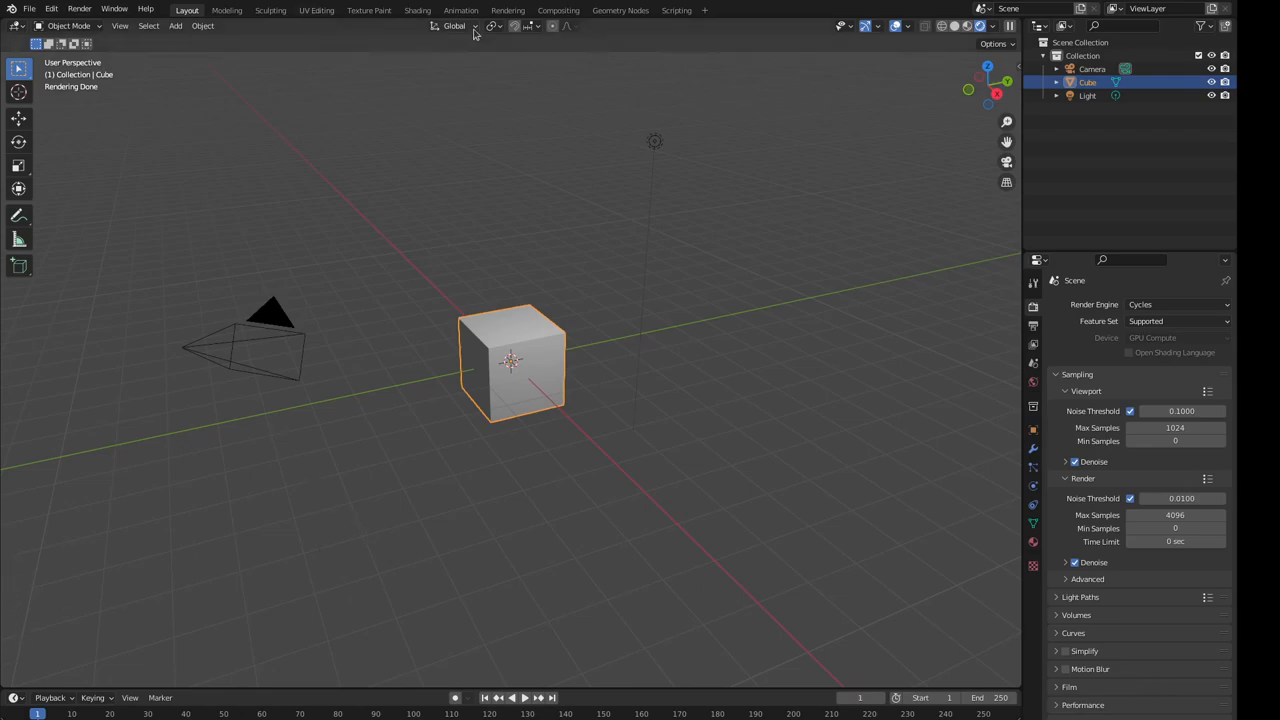
mouse_move(677, 13)
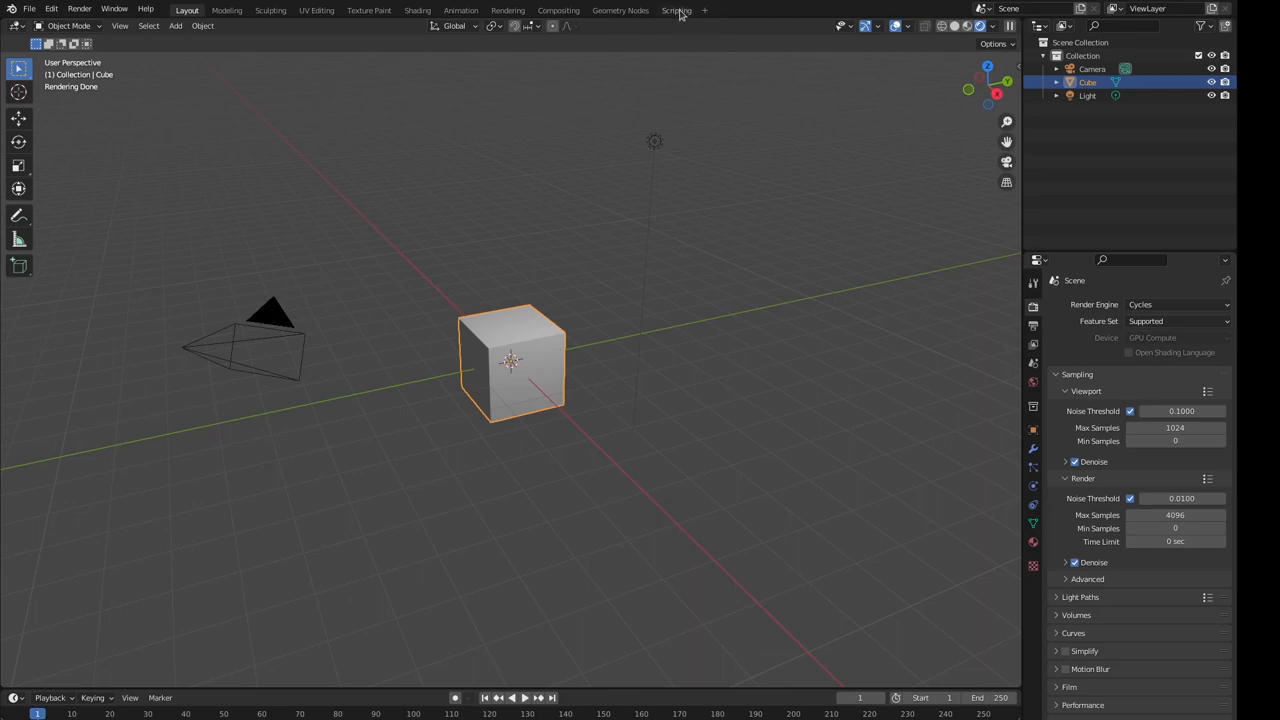
- Switch to the Scripting workspace, where the script removes the default cube
click(676, 10)
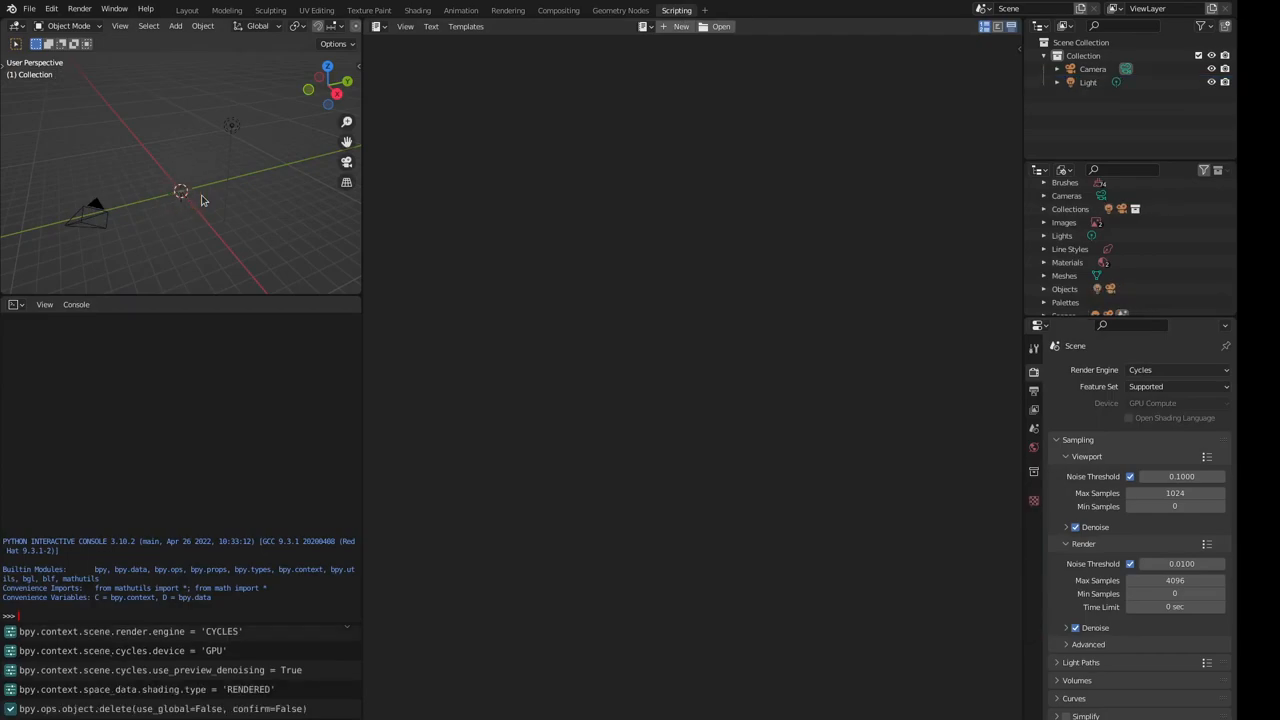
mouse_move(484, 125)
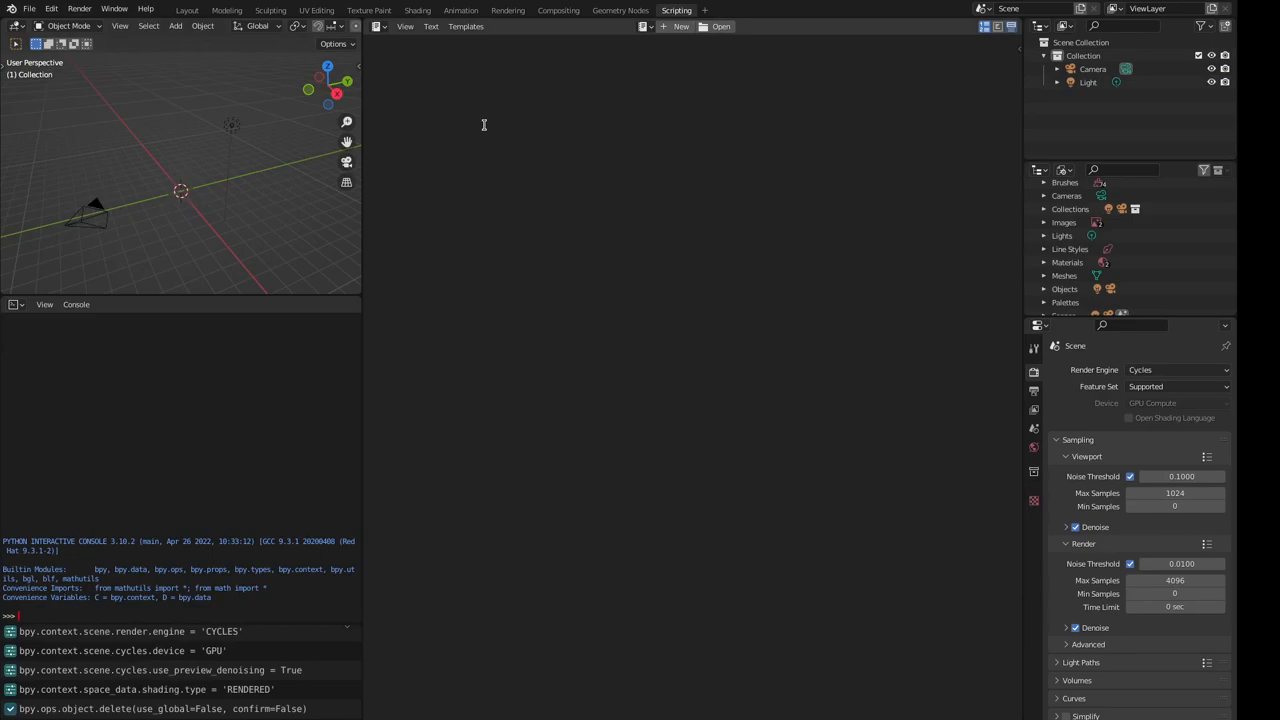
mouse_move(509, 158)
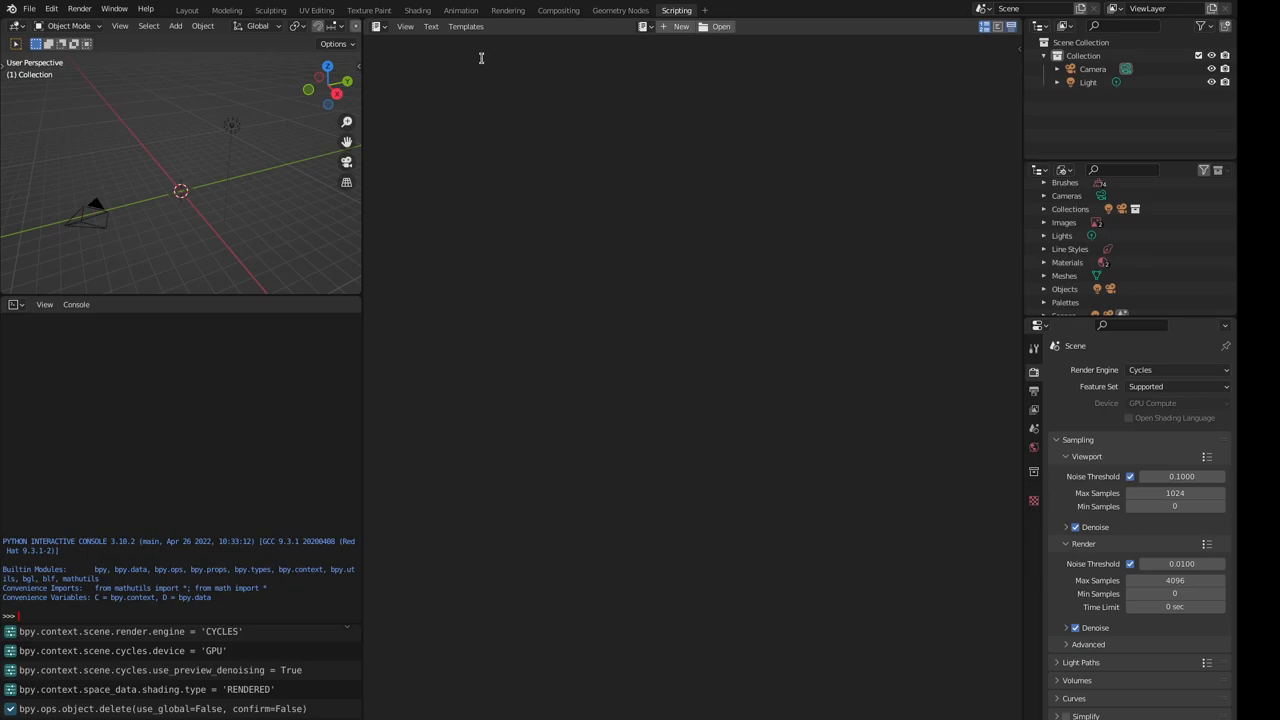
mouse_move(583, 134)
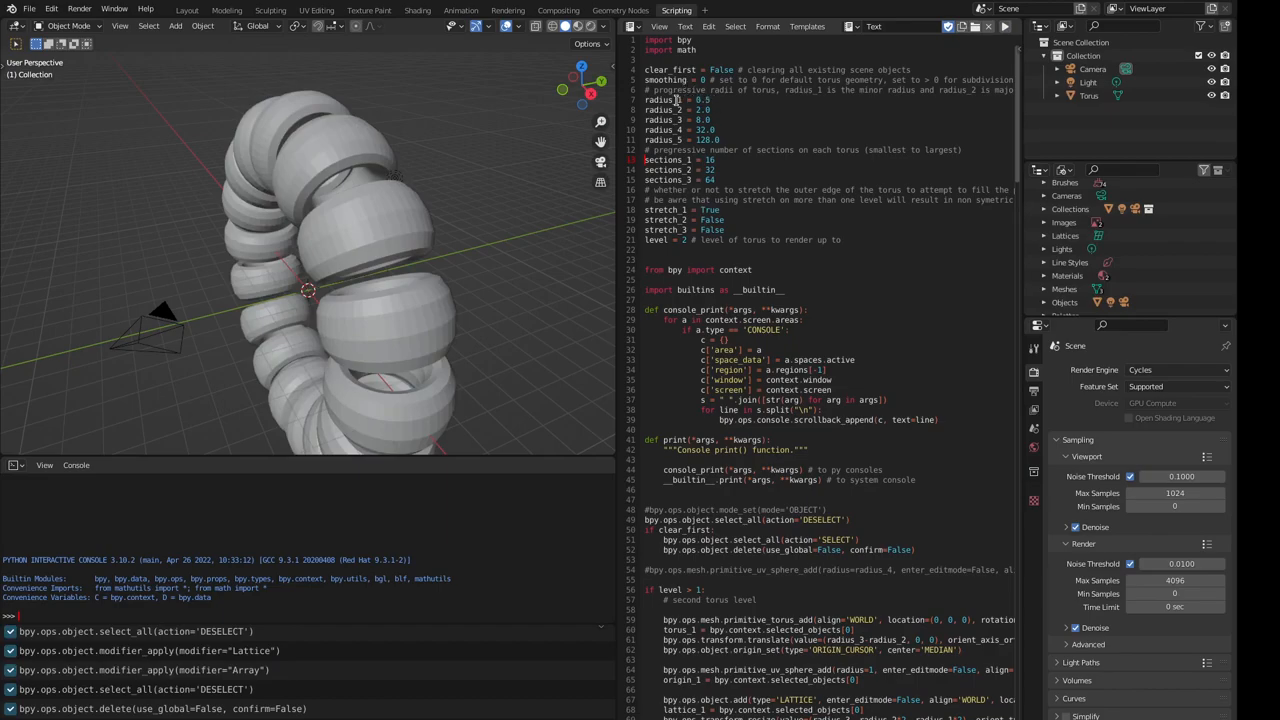
- Change clear_first to True in the script and regenerate only Torus.001
drag(680, 99, 740, 139)
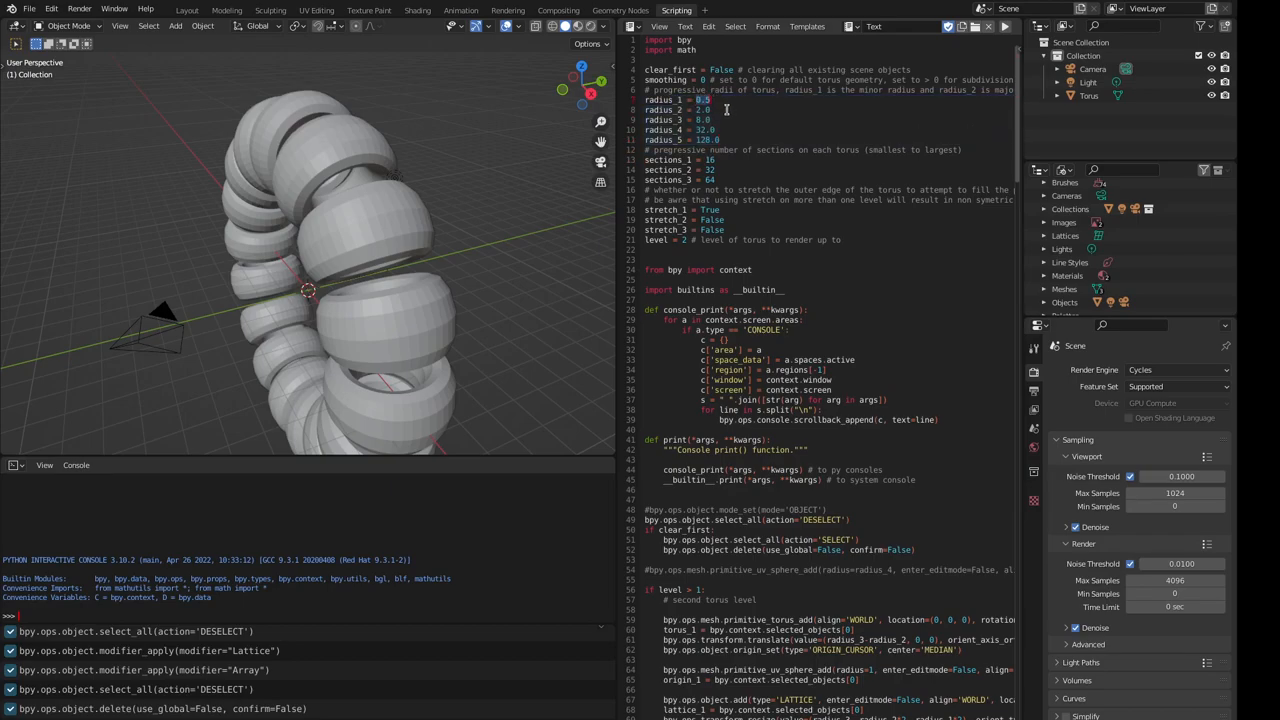
mouse_move(403, 302)
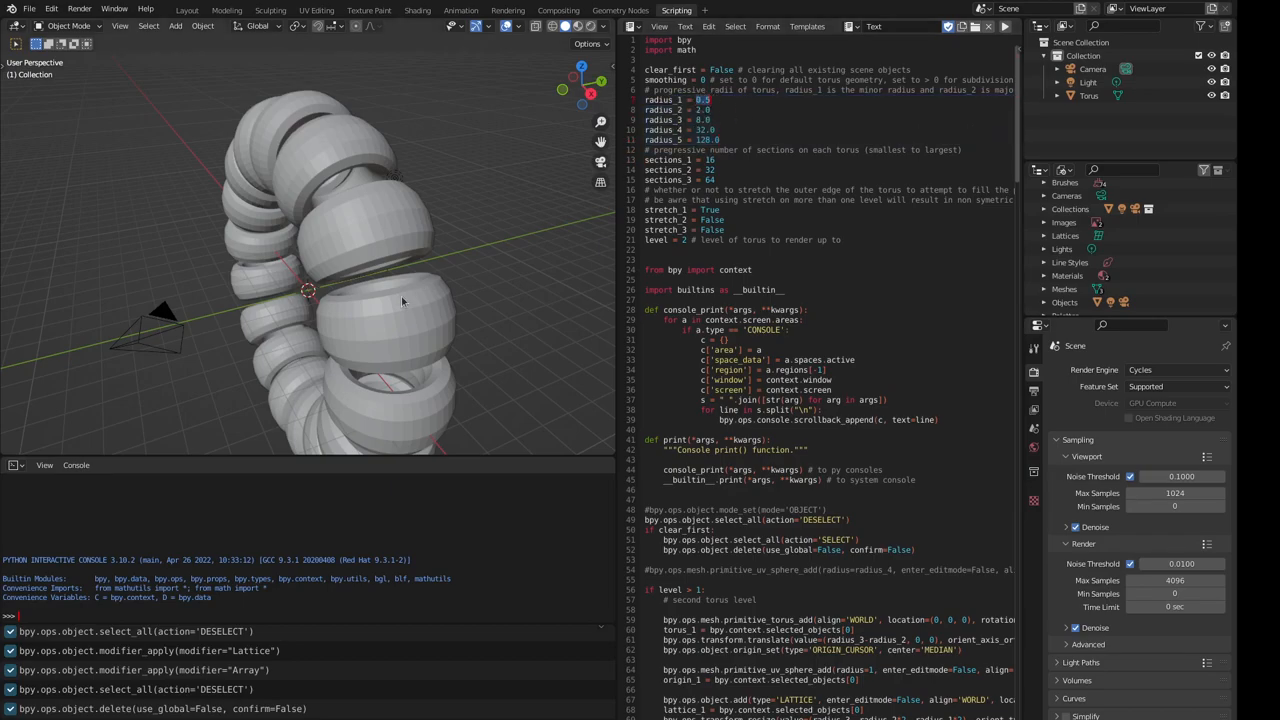
mouse_move(511, 228)
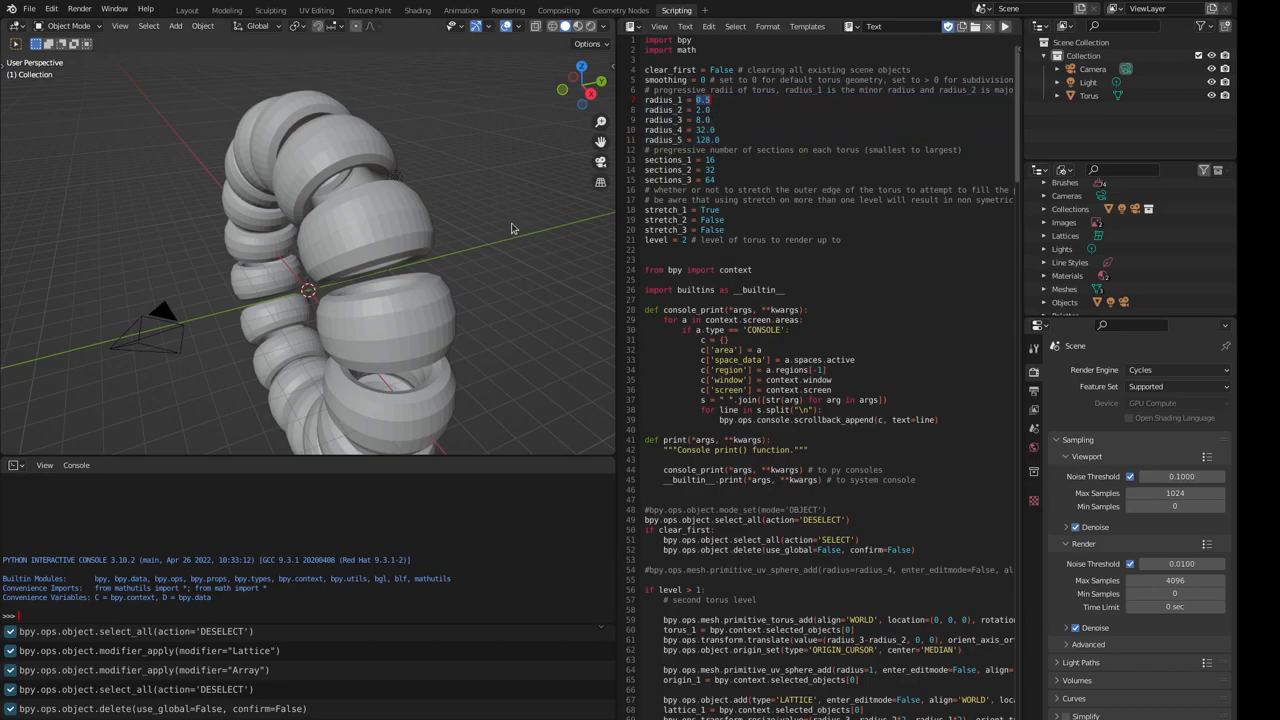
mouse_move(518, 213)
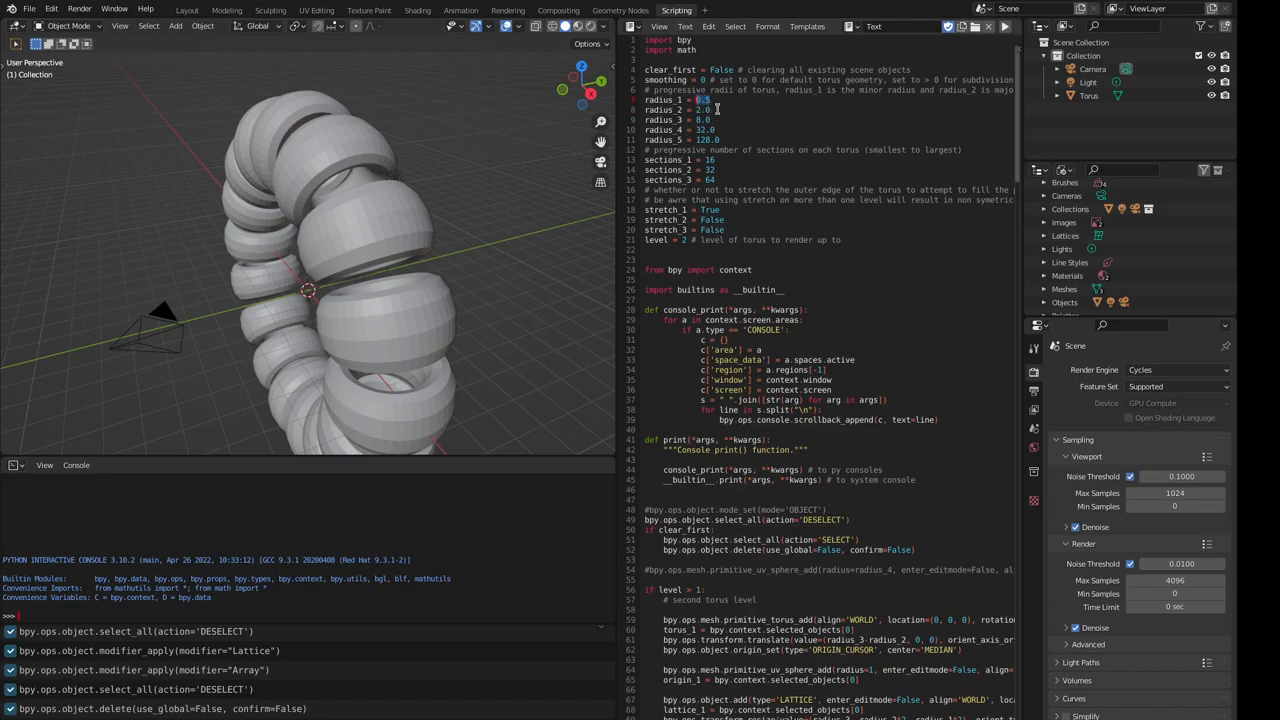
text(1)
click(827, 70)
text(Tru)
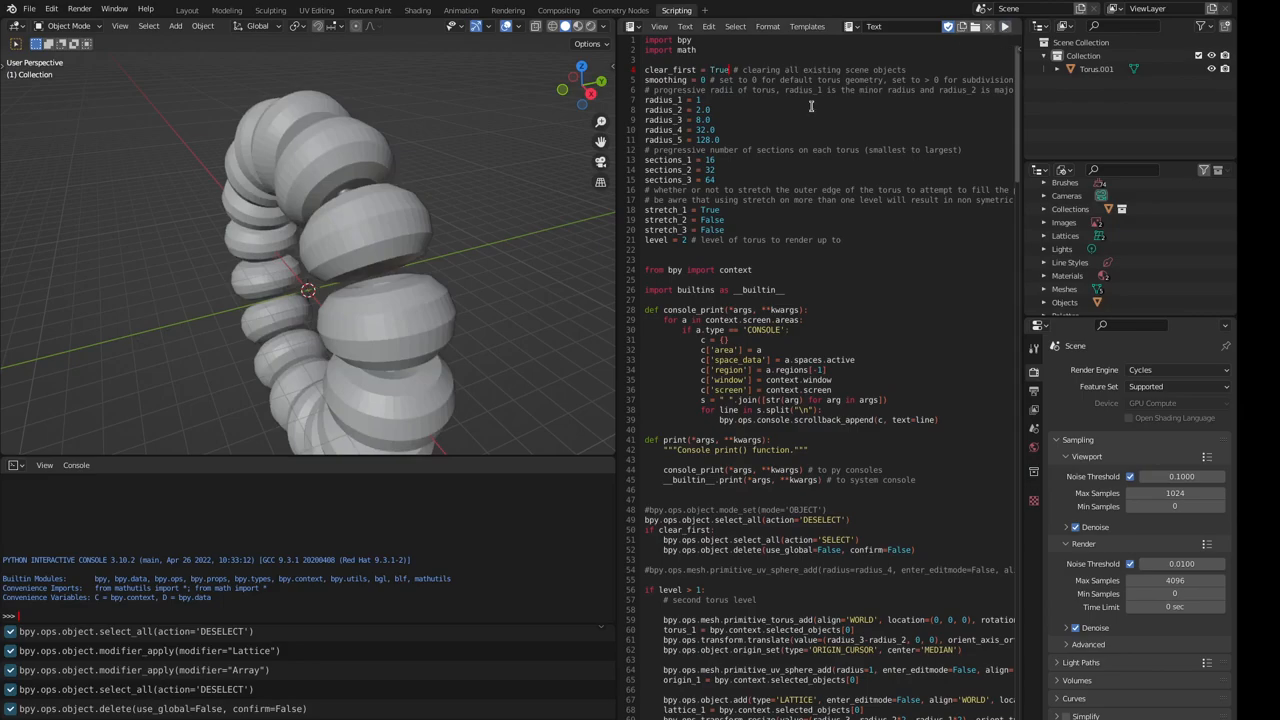
mouse_move(555, 128)
text(Fals)
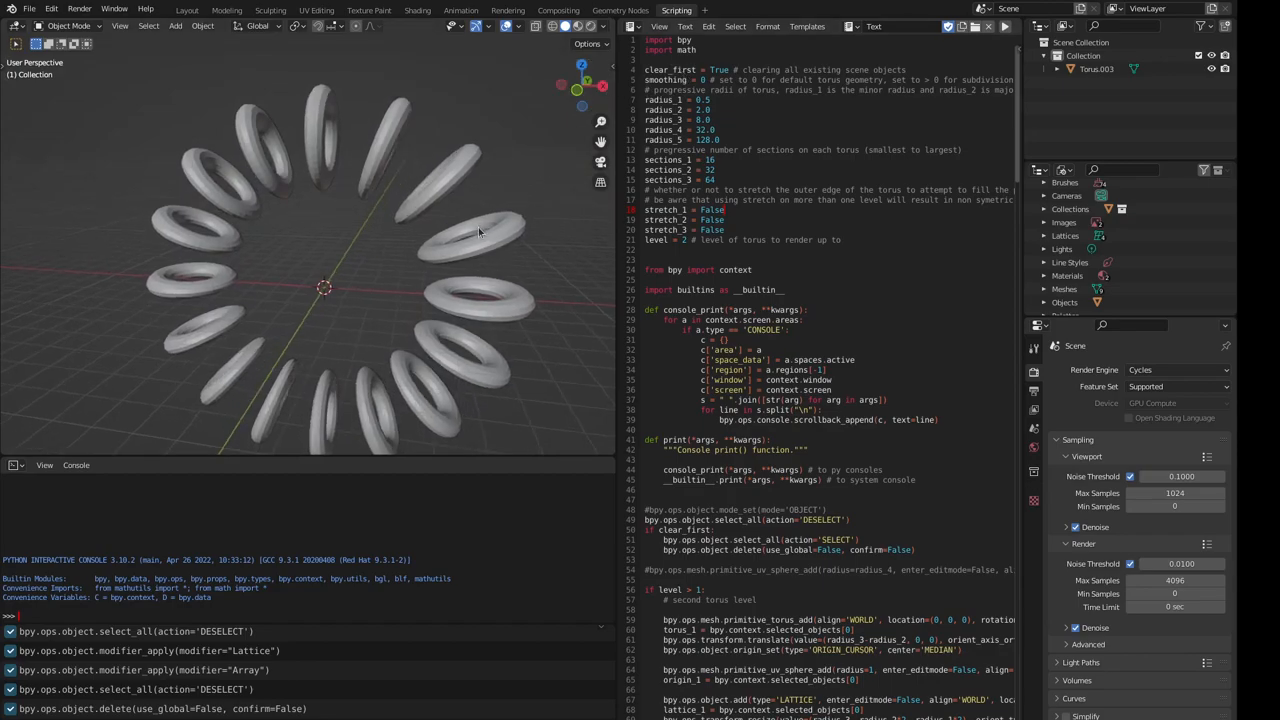
mouse_move(533, 253)
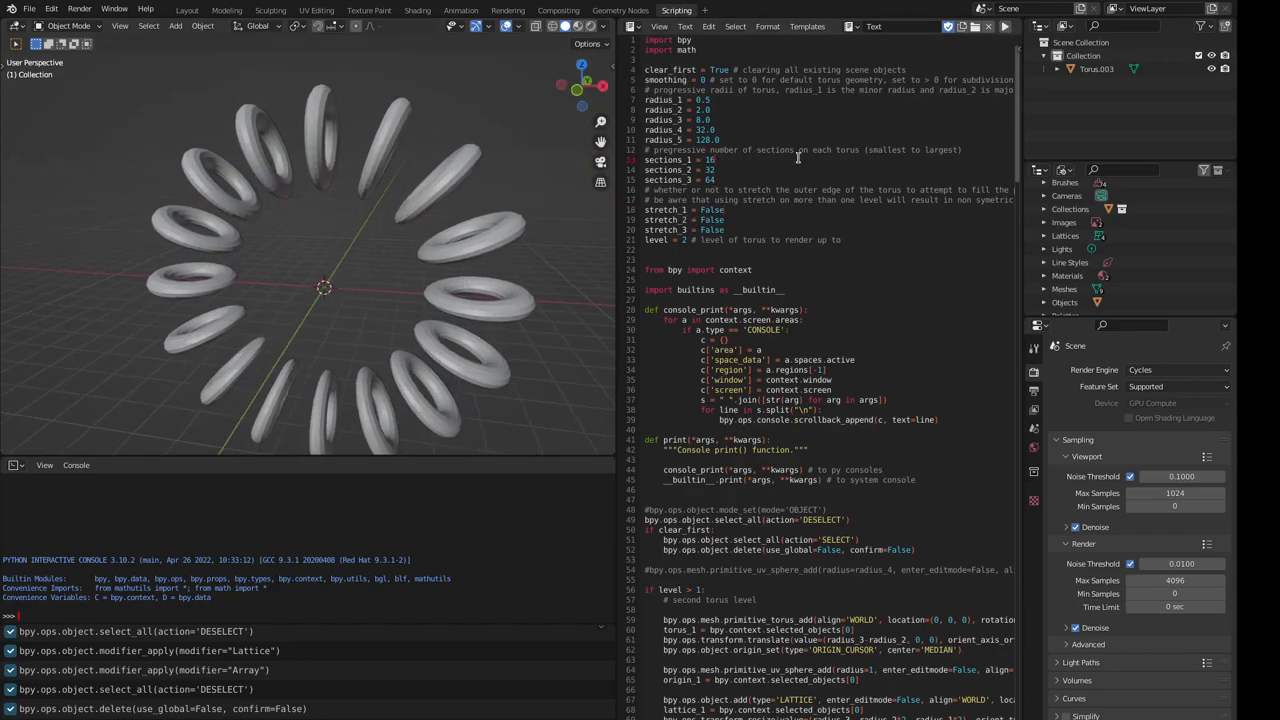
- Set sections_1 to 8 and rerun the script to make Torus.005
click(710, 160)
text(48)
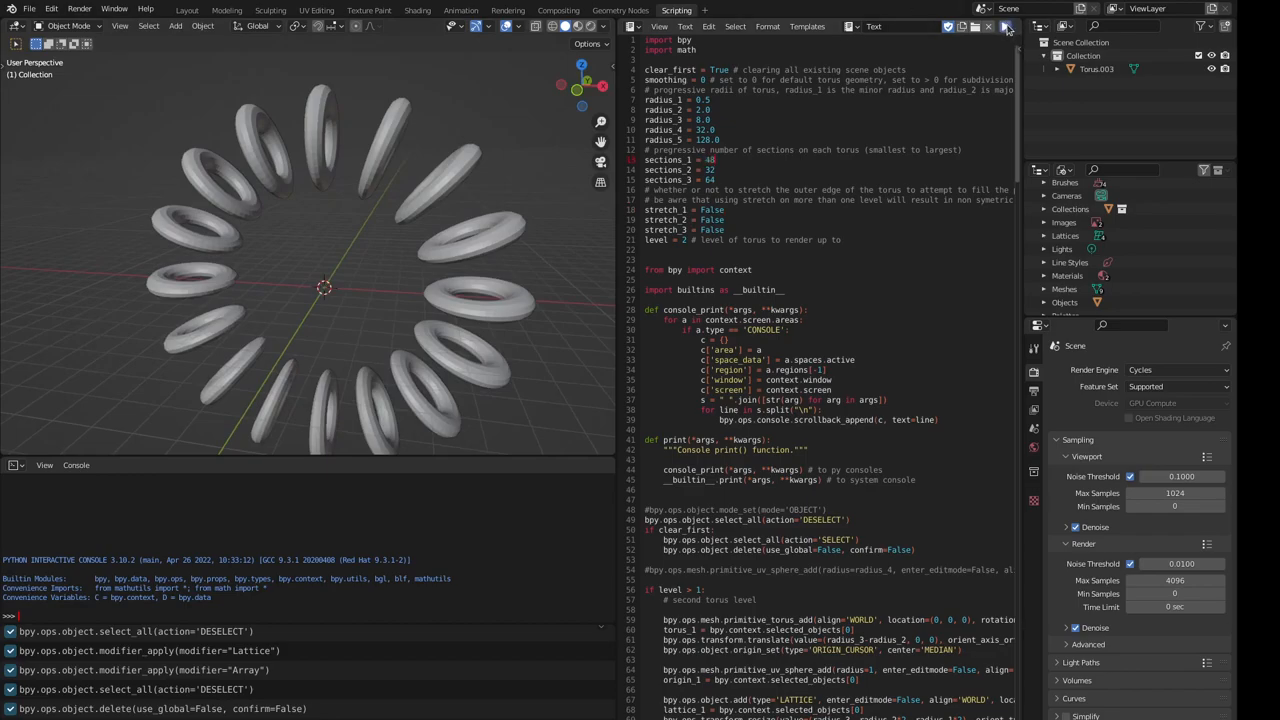
click(1005, 27)
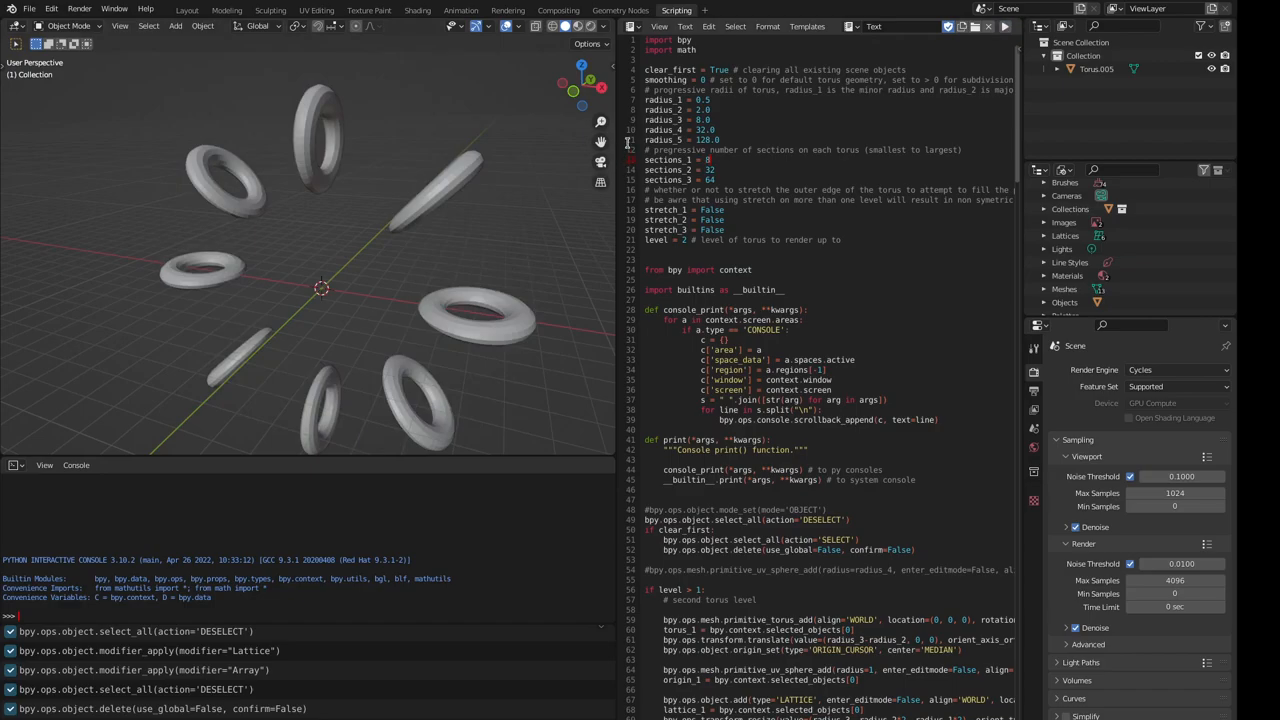
mouse_move(562, 184)
text(1)
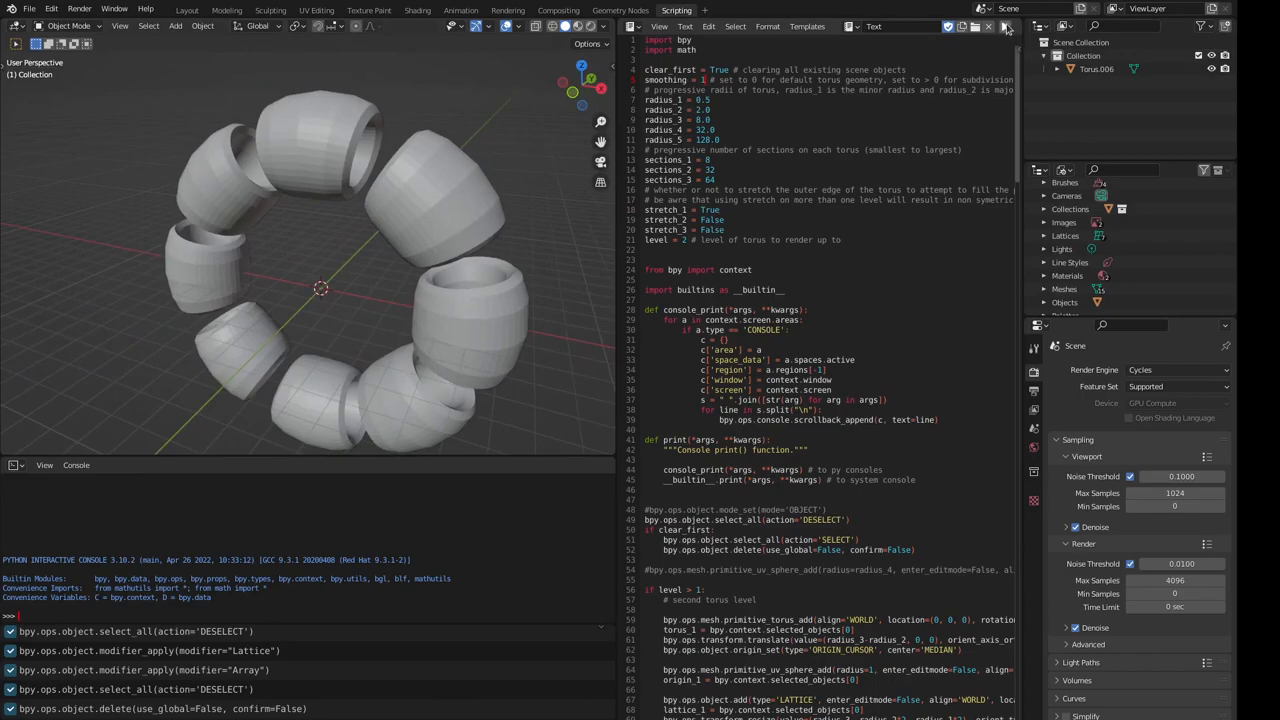
mouse_move(1007, 30)
text(3)
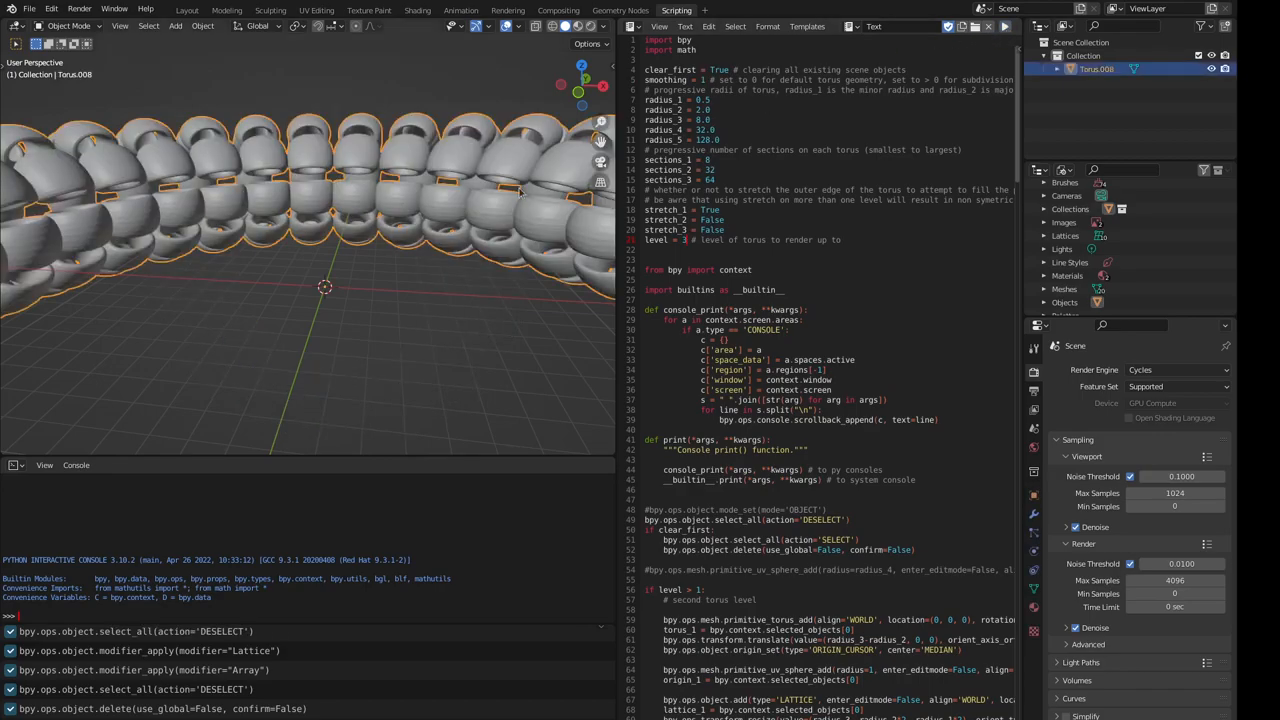
mouse_move(405, 268)
text(16)
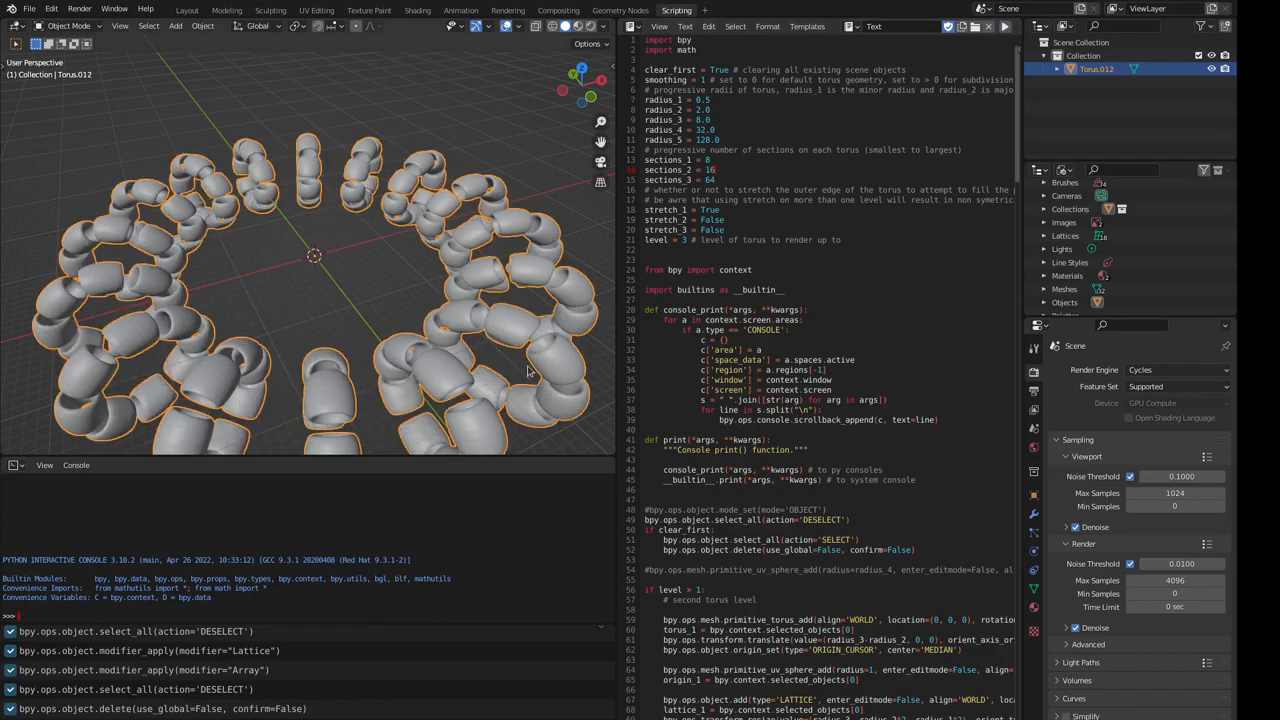
- Edit the stretch_2 value in the script for the level-3 rebuild
double_click(712, 219)
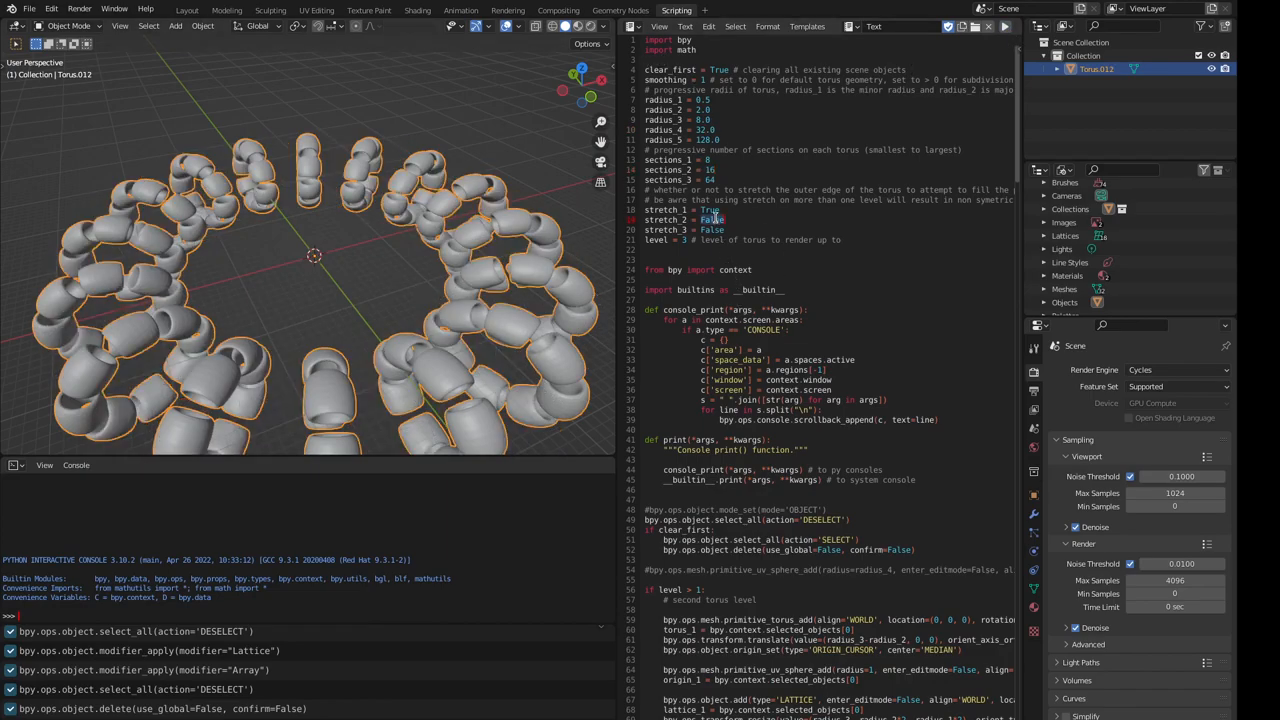
click(710, 220)
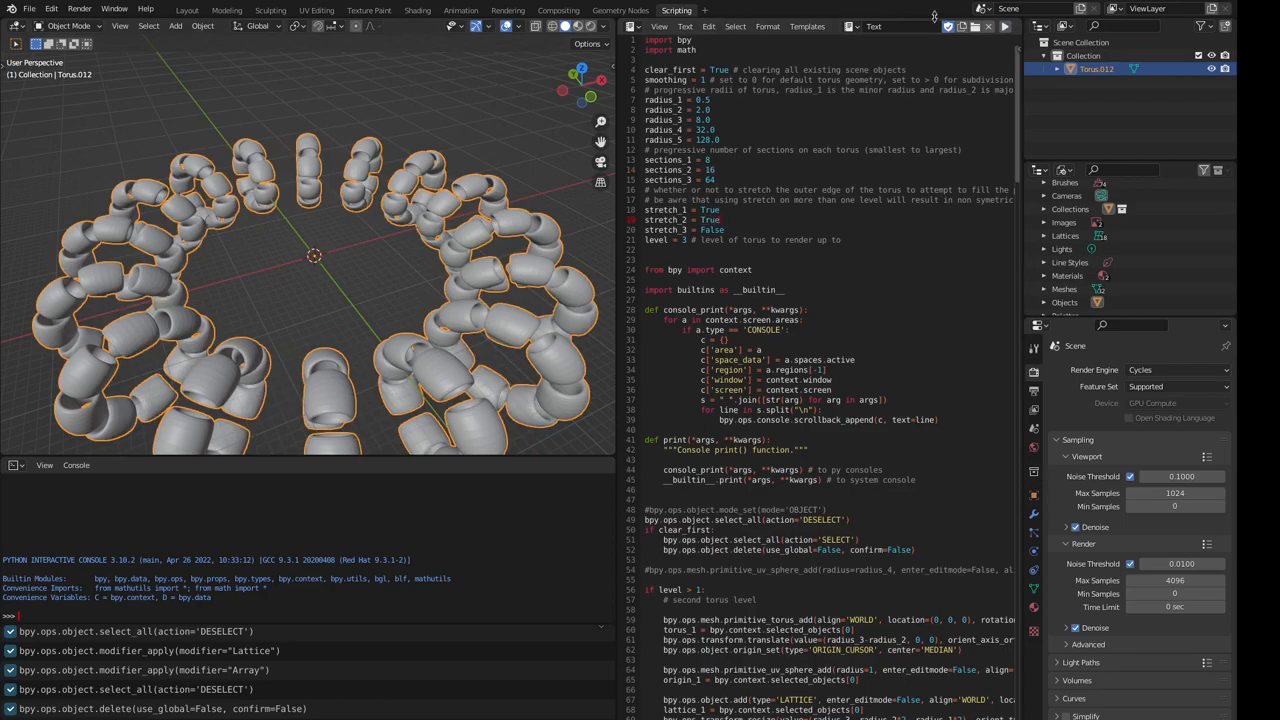
mouse_move(1007, 33)
text(Fals)
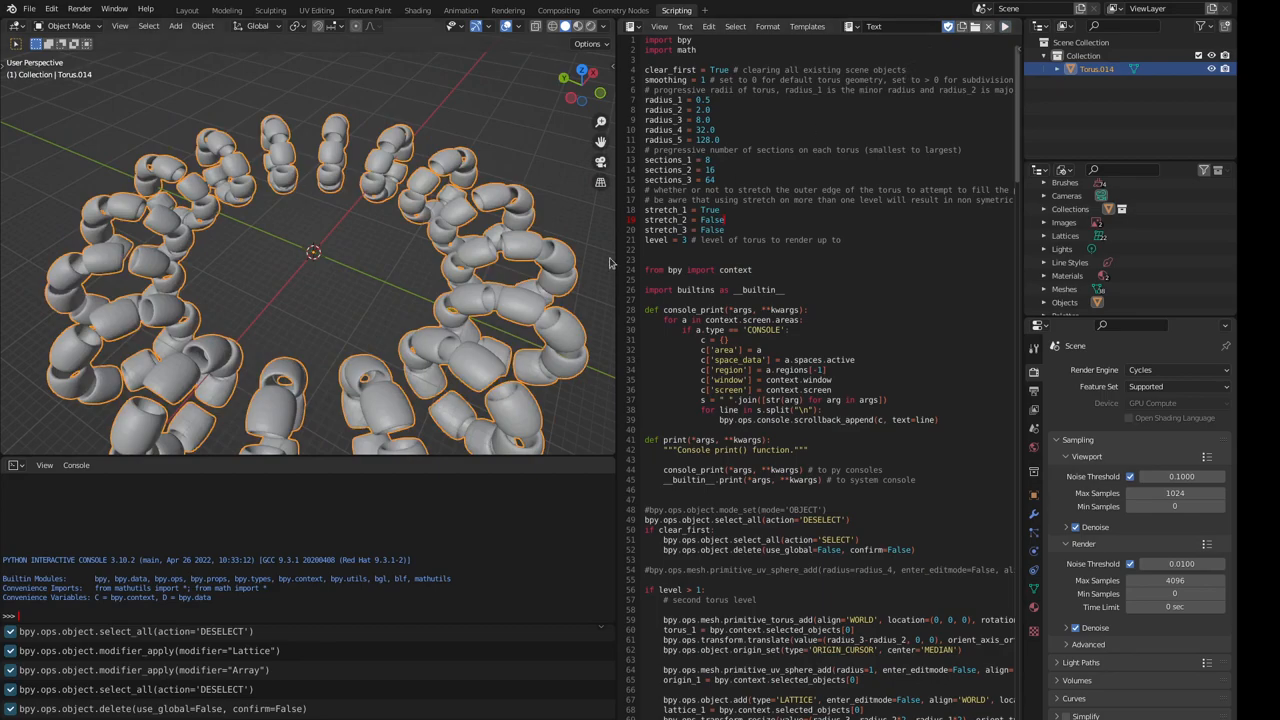
- Edit the script for smoothing 0, sections_2 32 and level 4, producing Torus.015
click(718, 130)
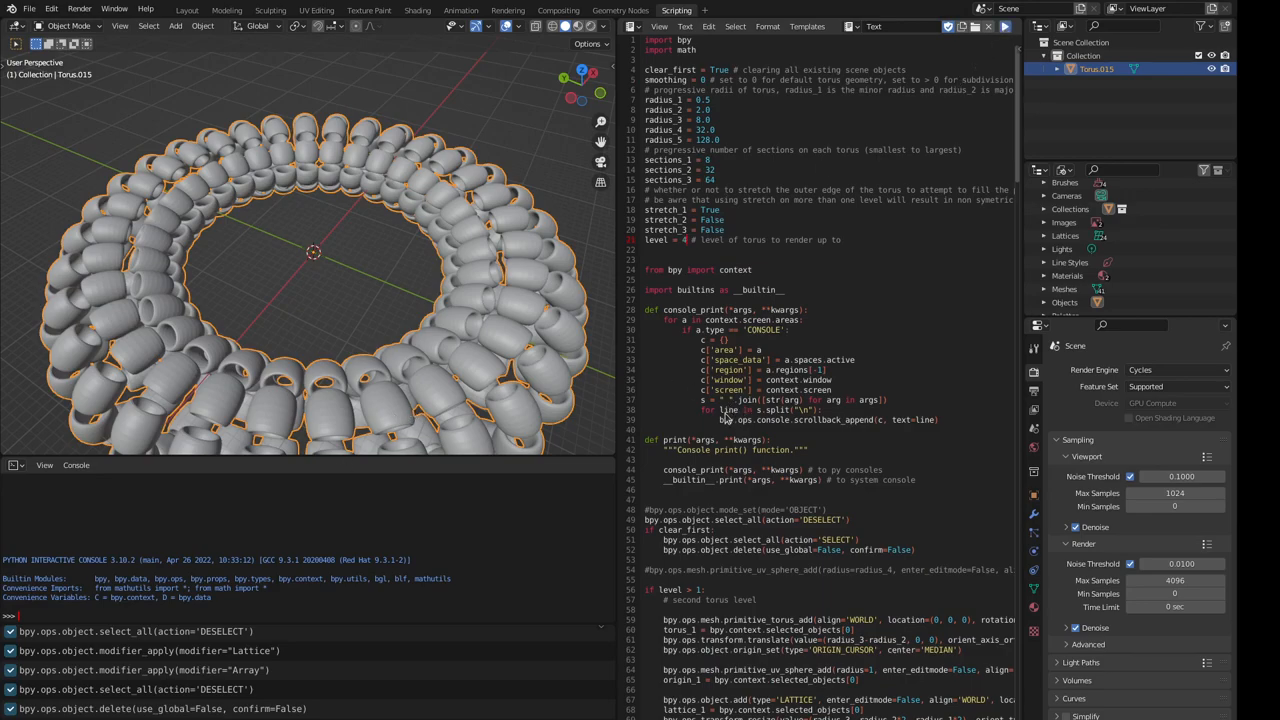
mouse_move(731, 421)
text(32)
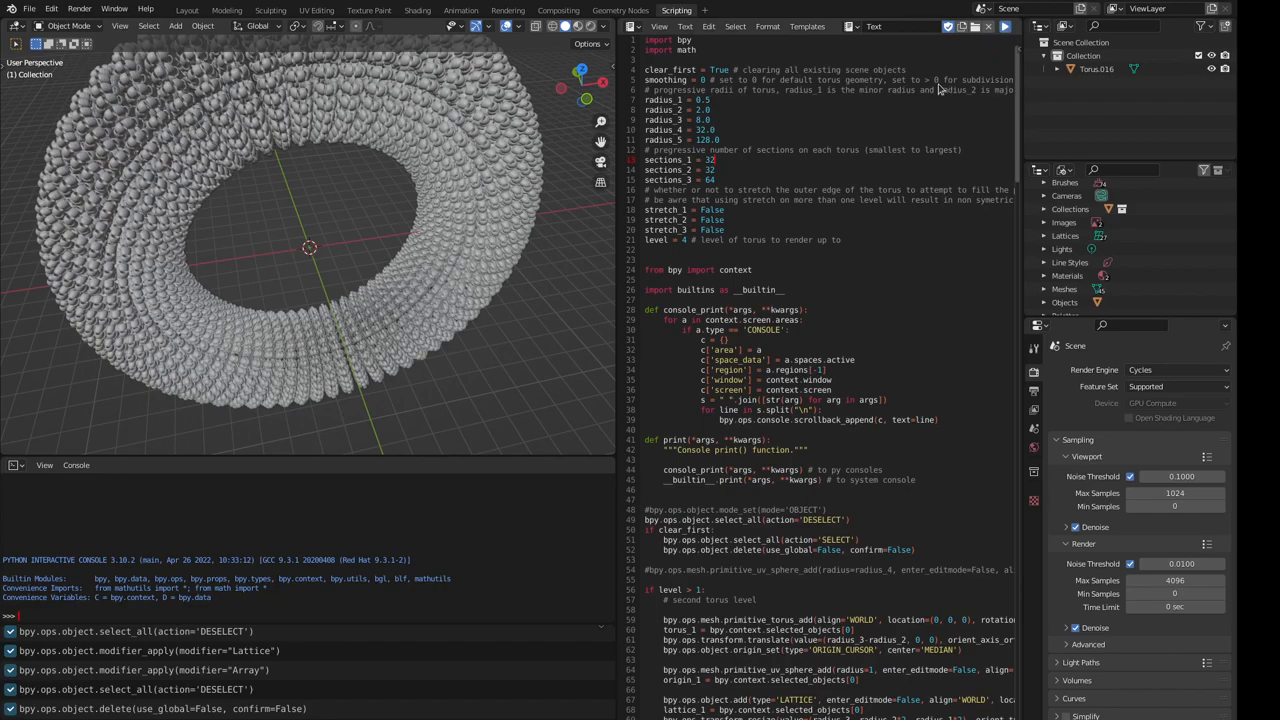
mouse_move(935, 88)
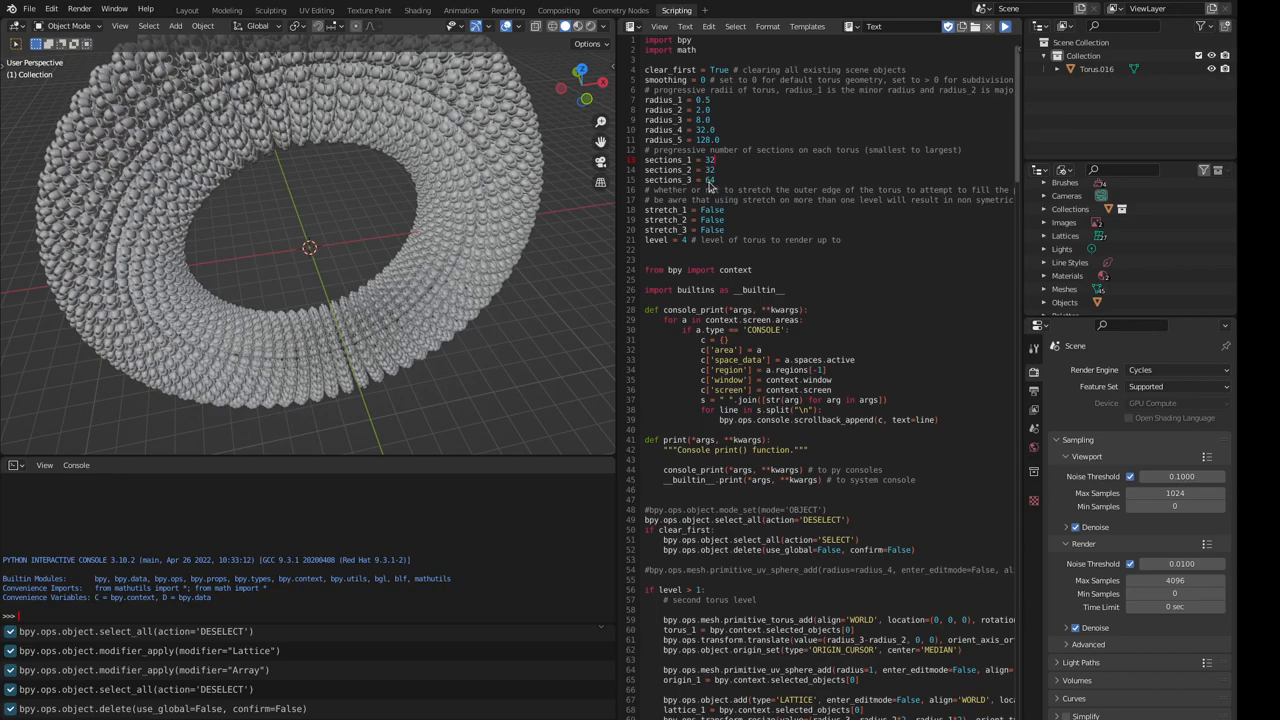
mouse_move(719, 210)
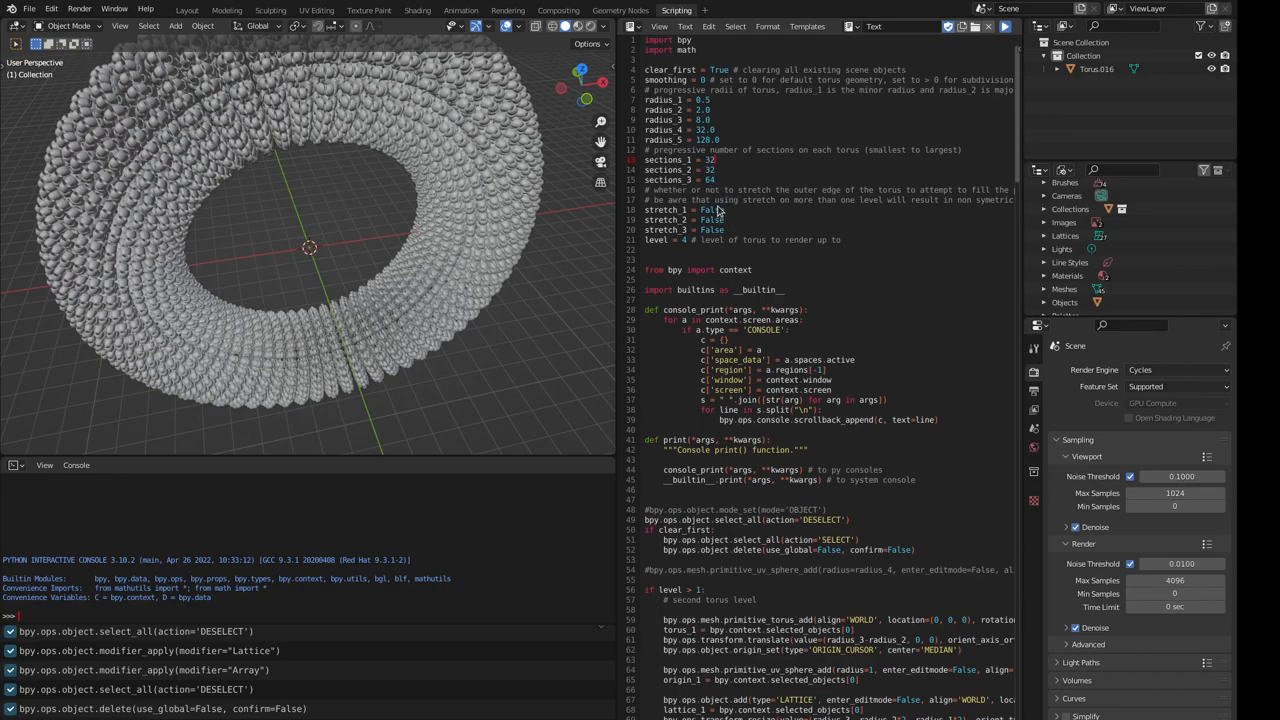
mouse_move(717, 208)
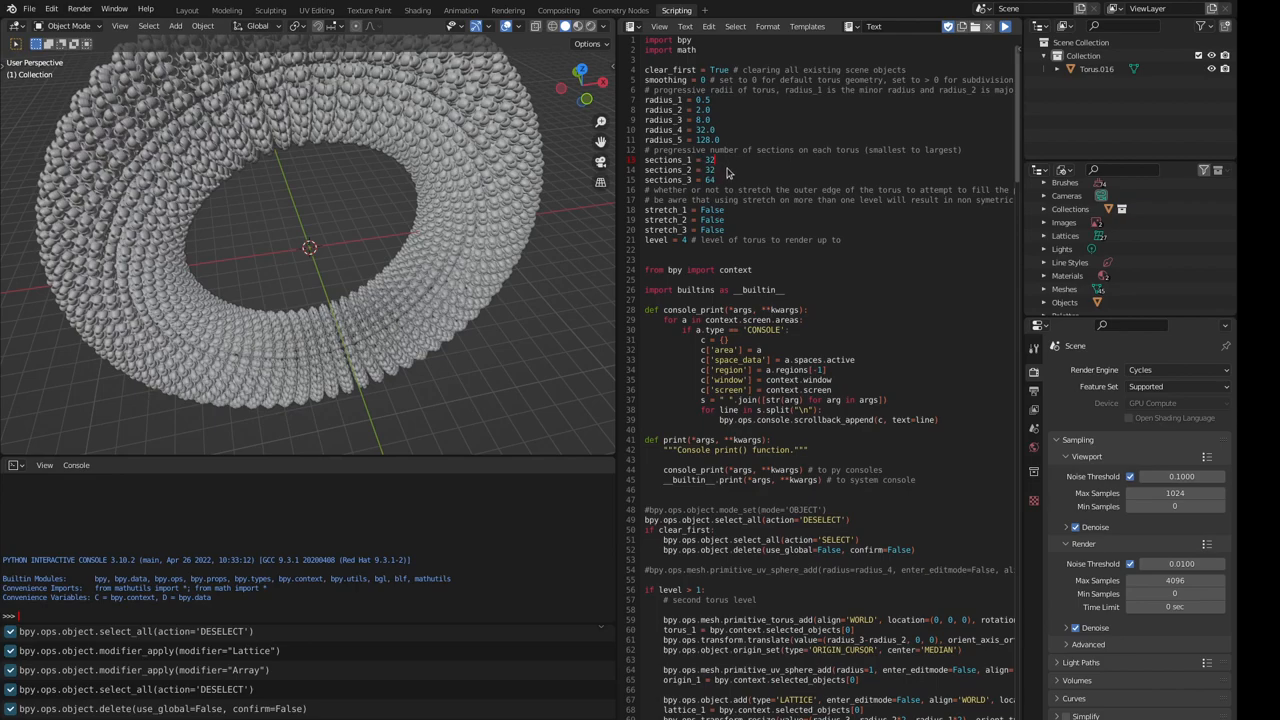
mouse_move(728, 172)
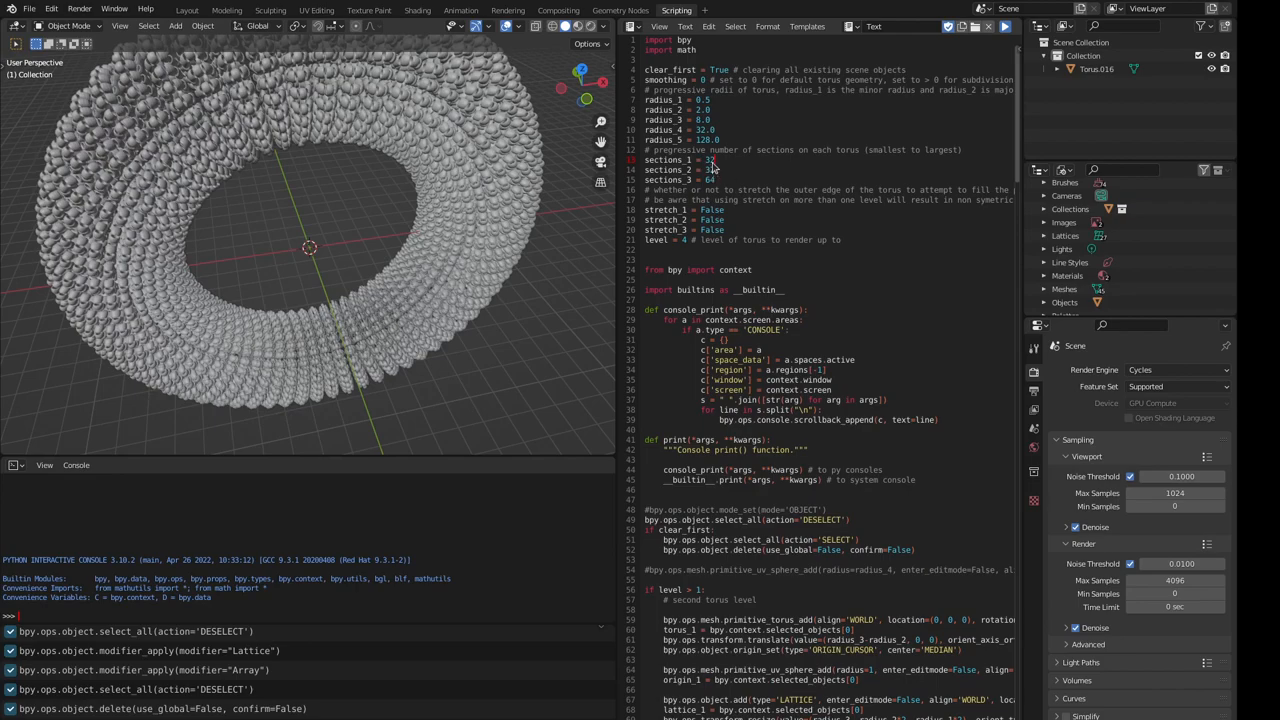
mouse_move(712, 169)
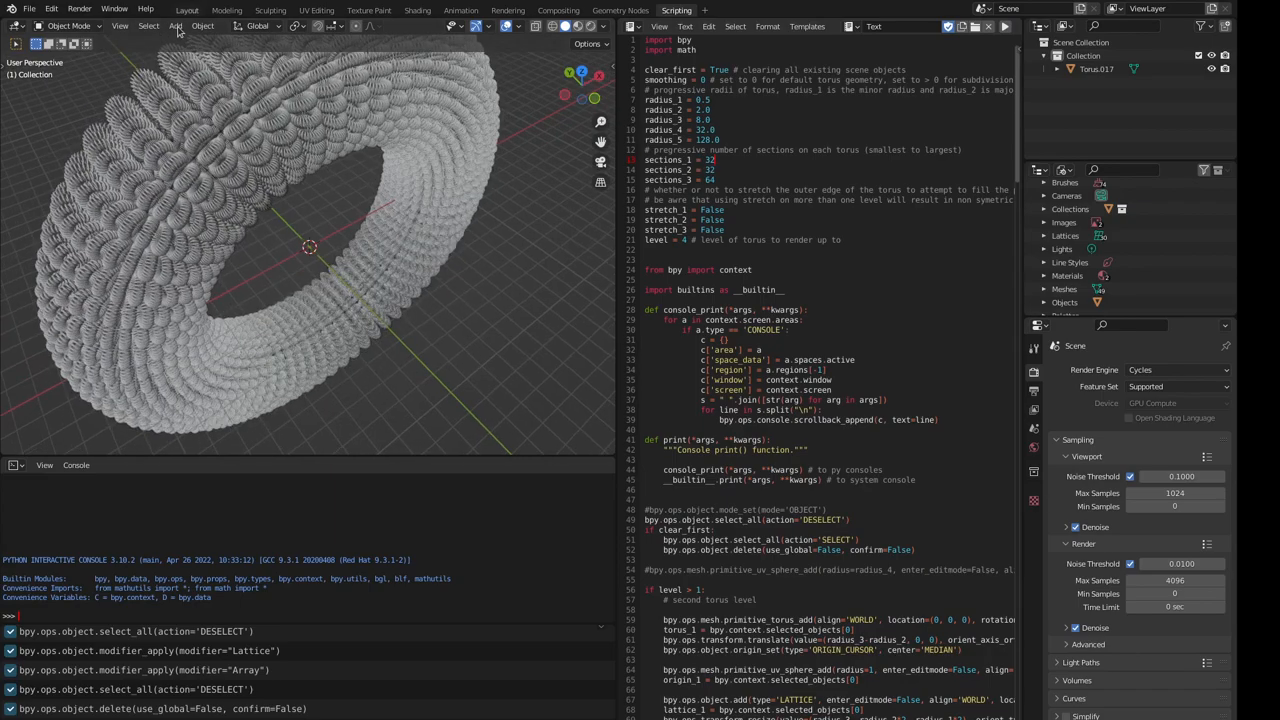
mouse_move(130, 12)
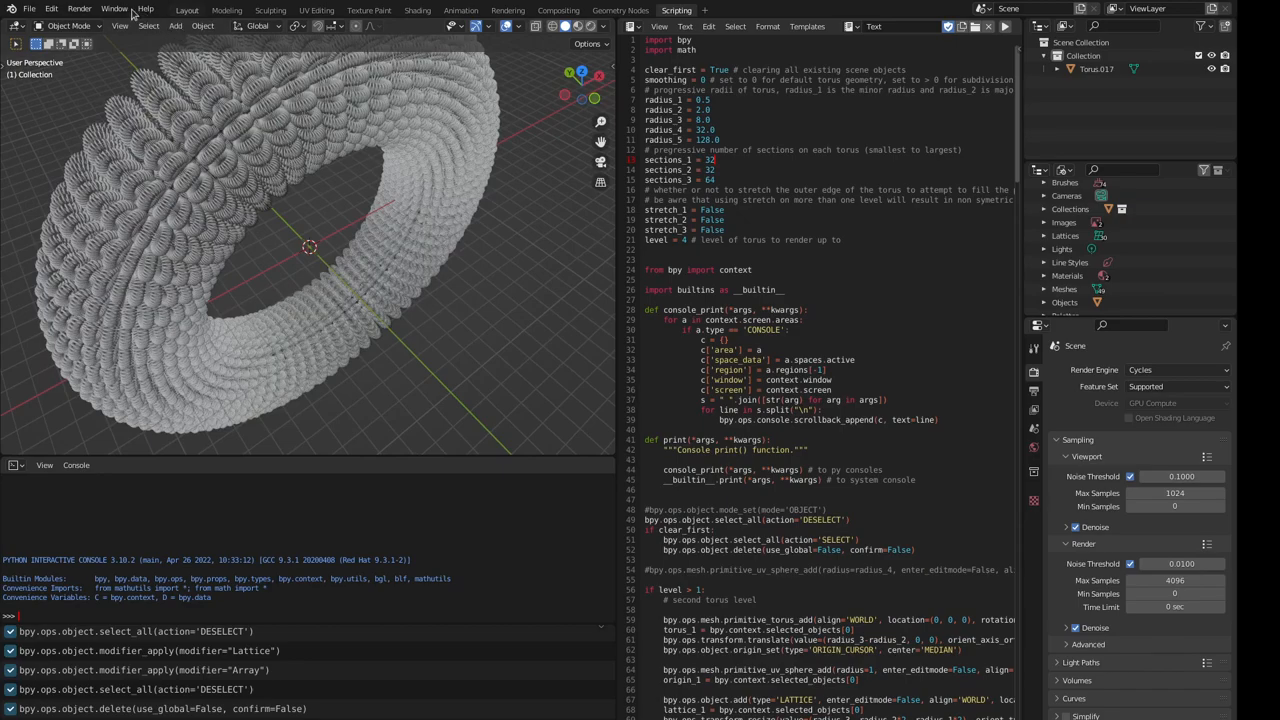
mouse_move(186, 11)
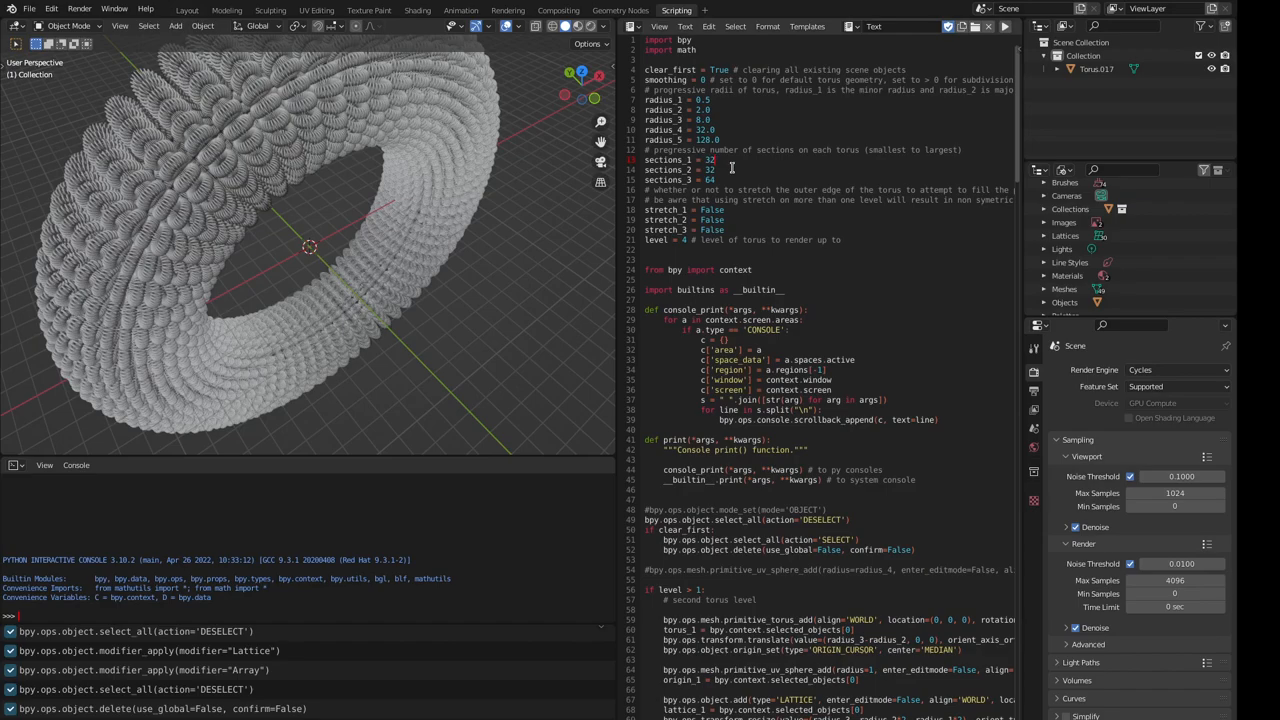
- Type a new sections_1 value into the script for the level-4 torus
text(1)
click(827, 210)
text(Tru)
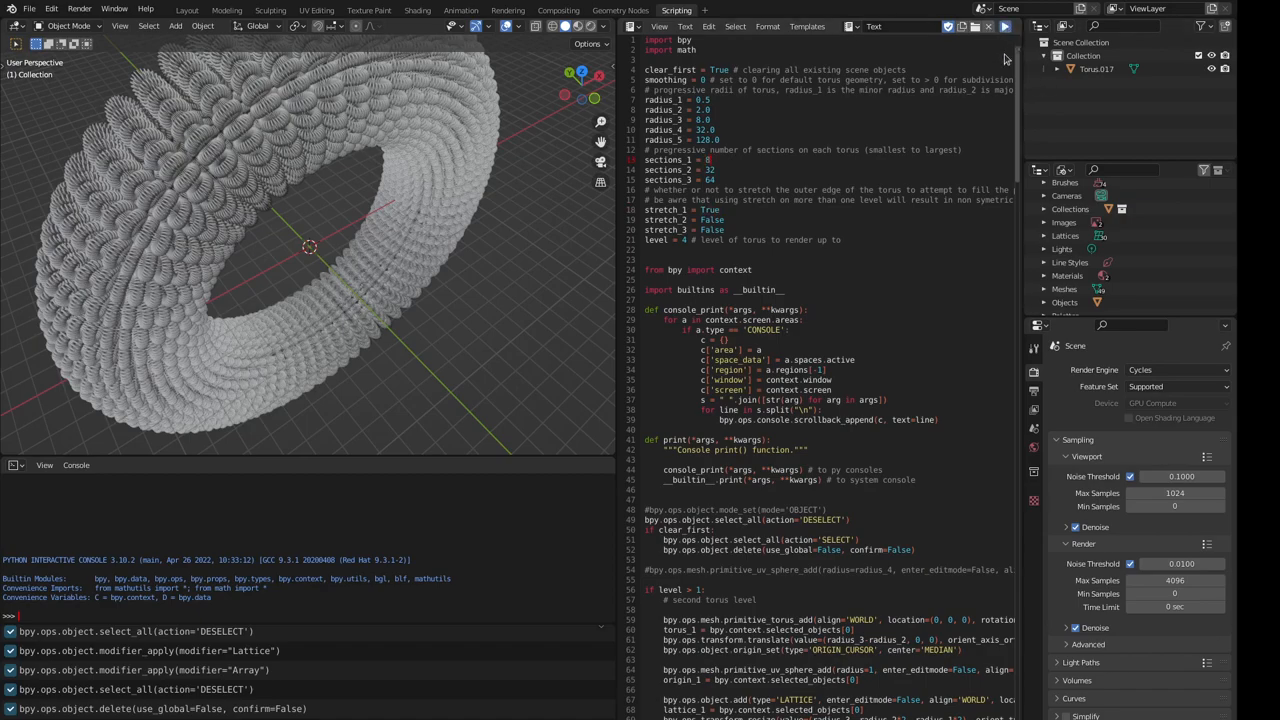
mouse_move(178, 32)
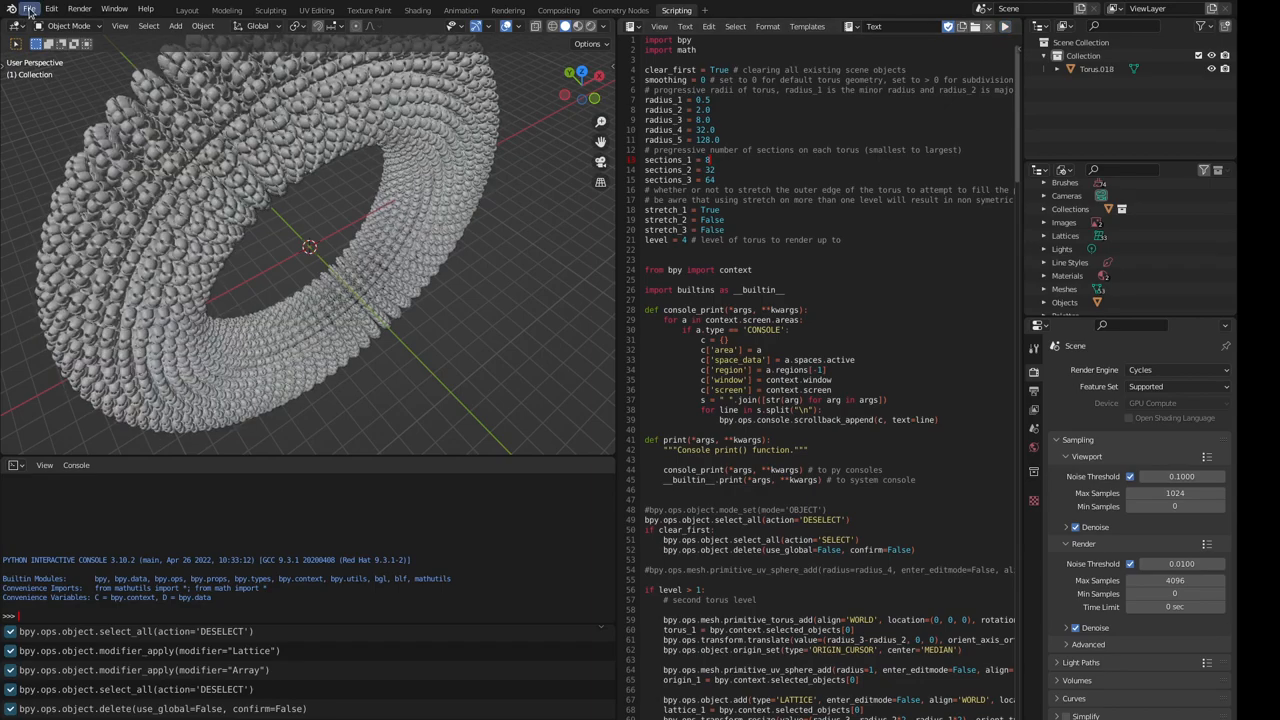
click(30, 9)
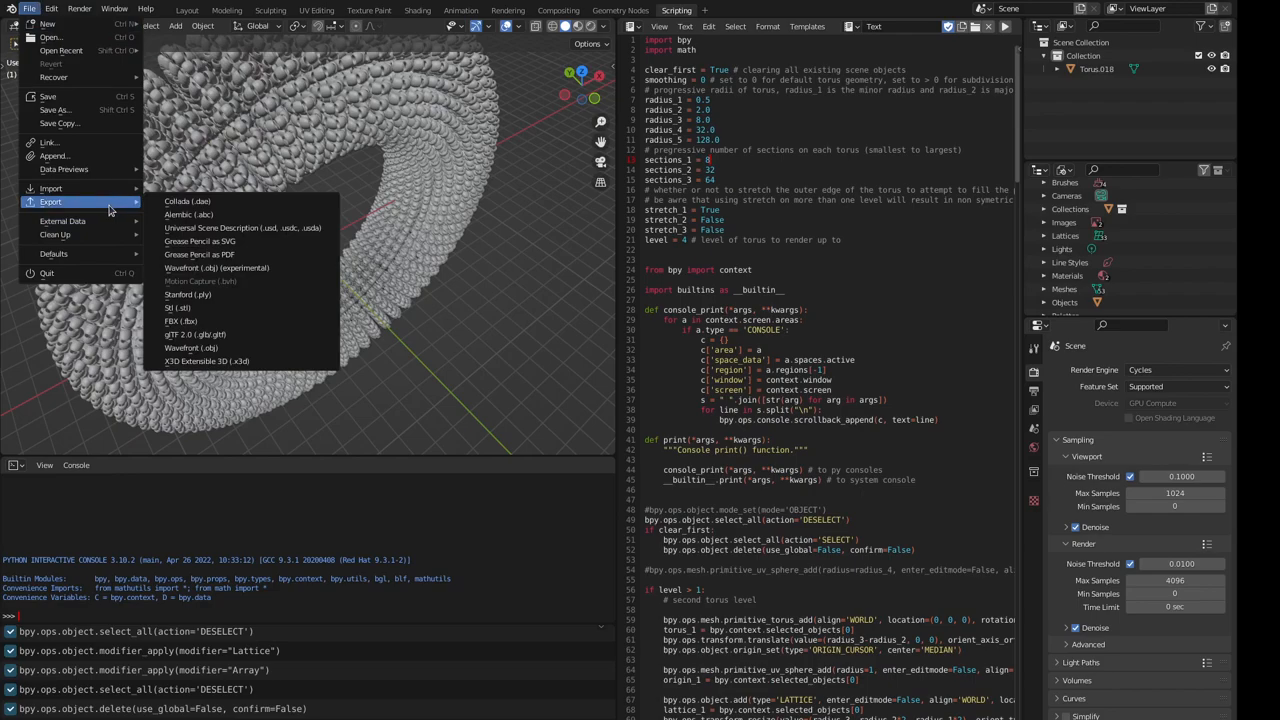
mouse_move(216, 268)
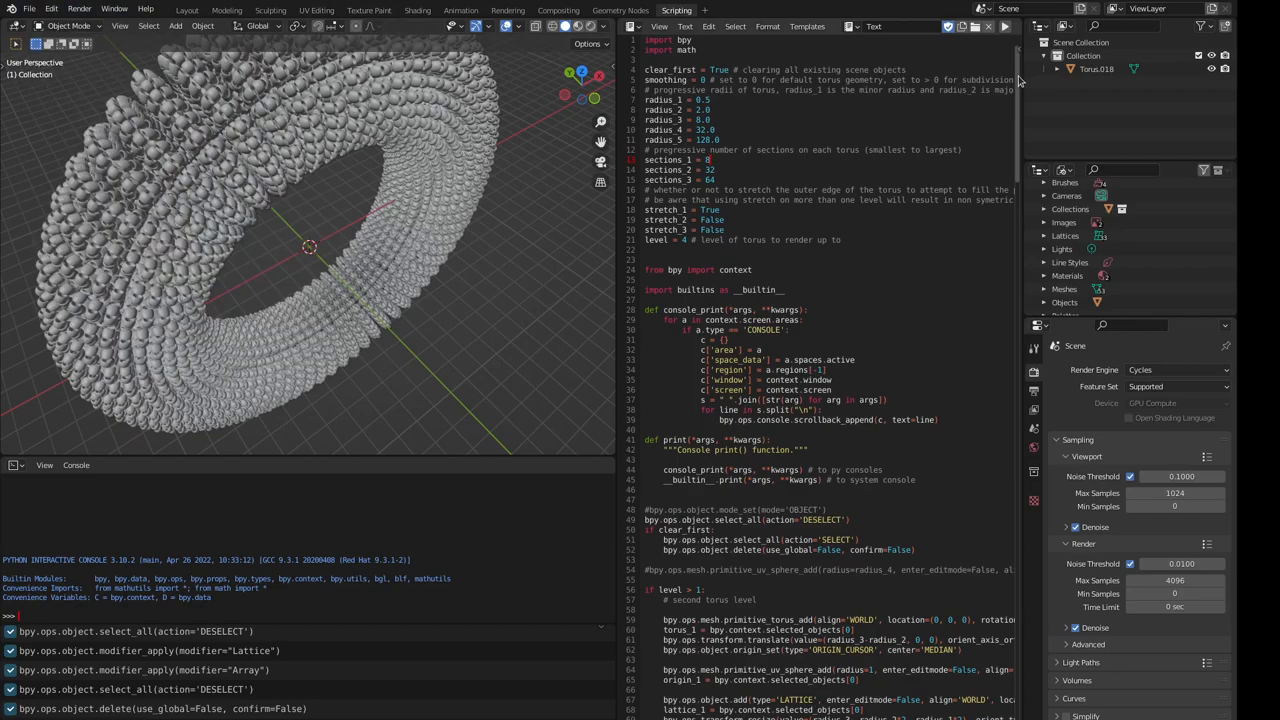
- Scroll the script down to the third-level 'if stretch_2:' block
scroll(down, 3)
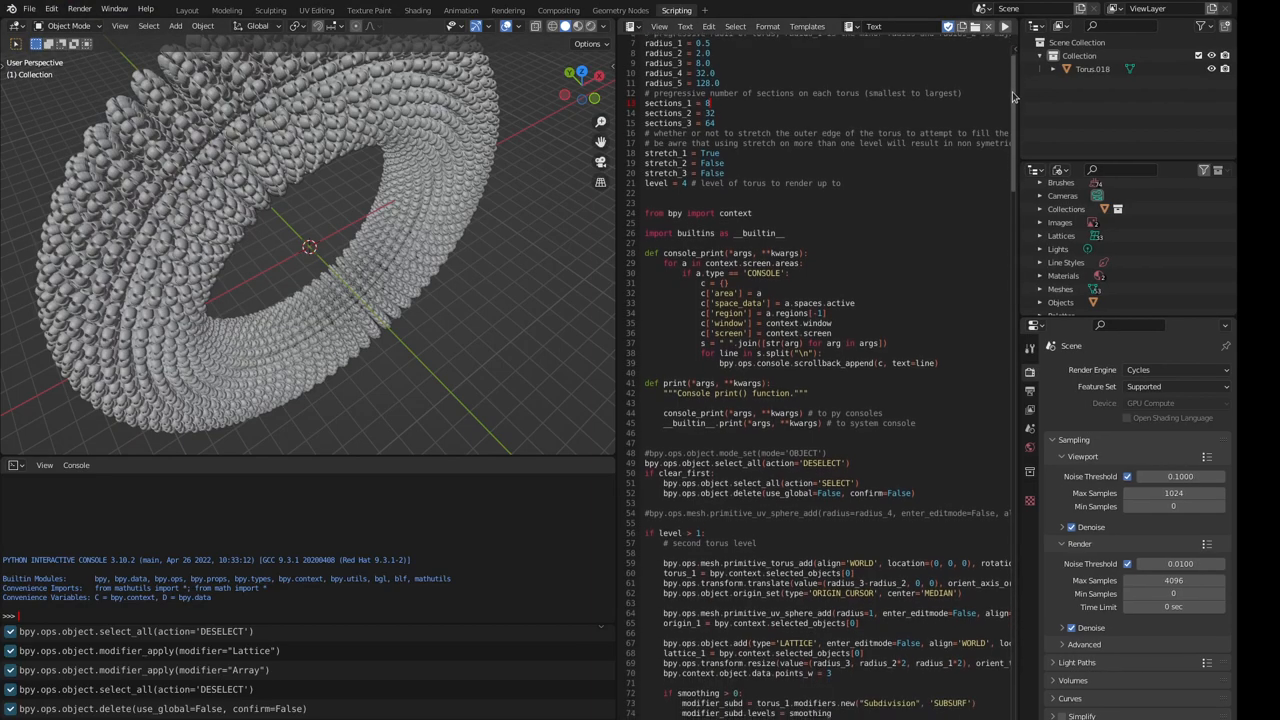
scroll(down, 3)
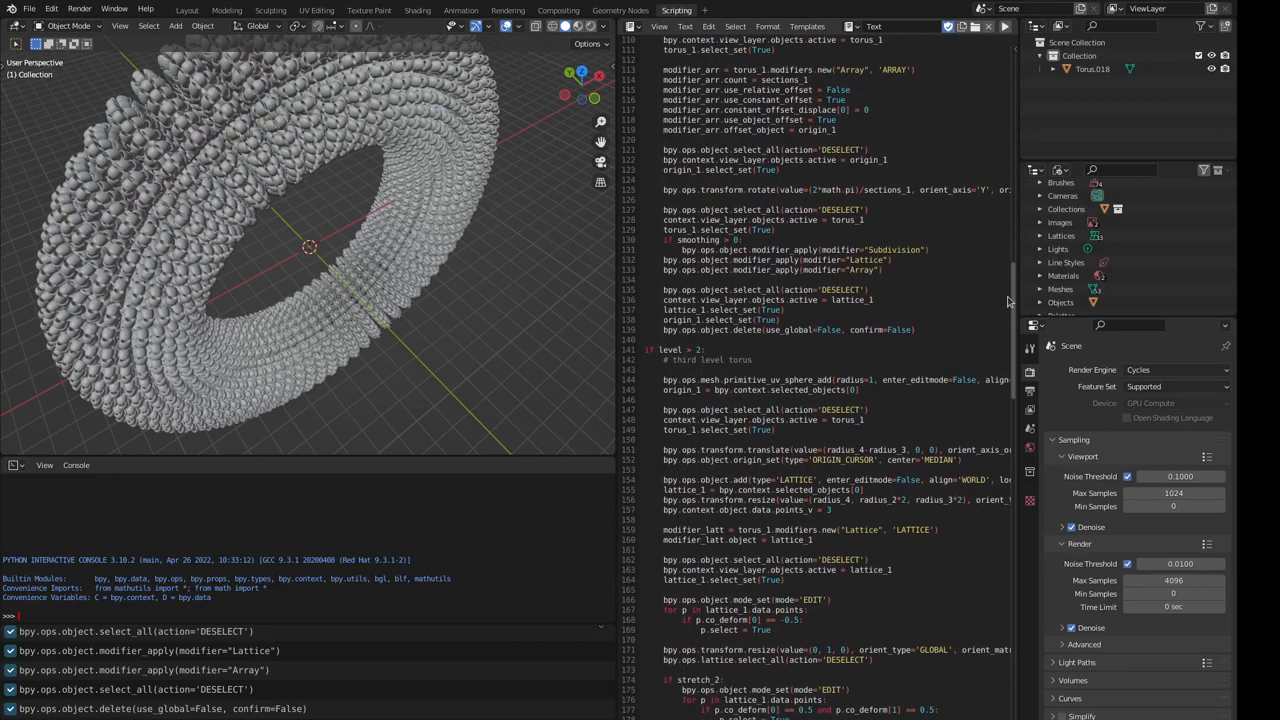
scroll(down, 3)
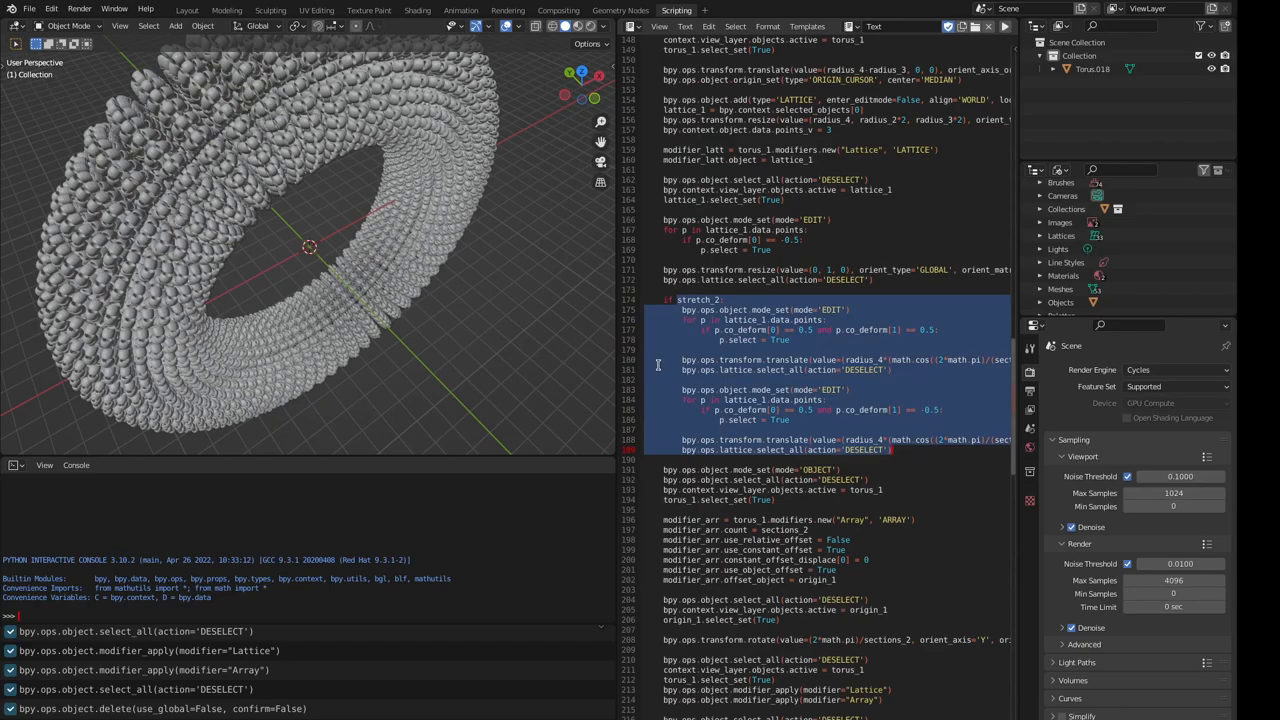
mouse_move(1015, 367)
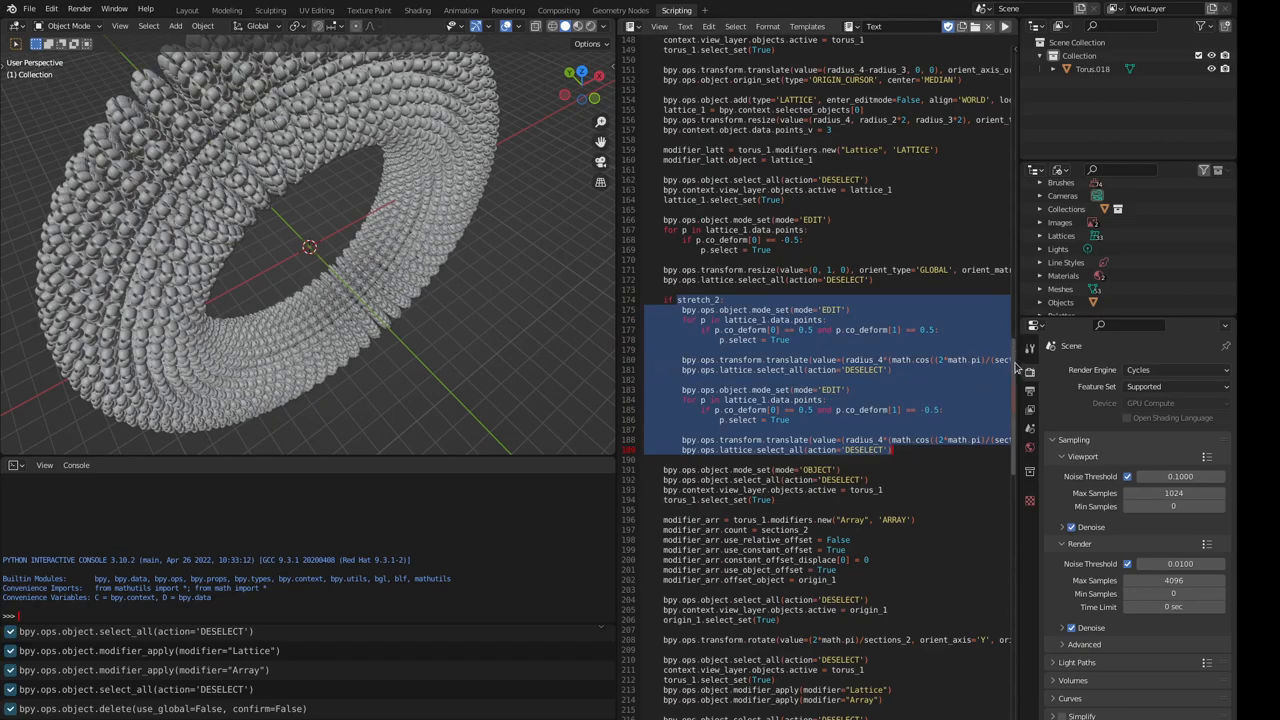